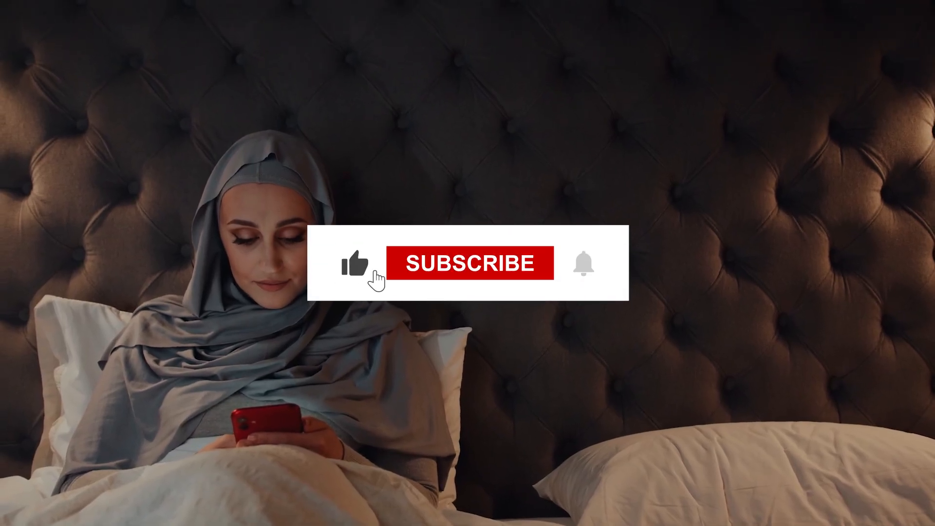
pyautogui.click(470, 263)
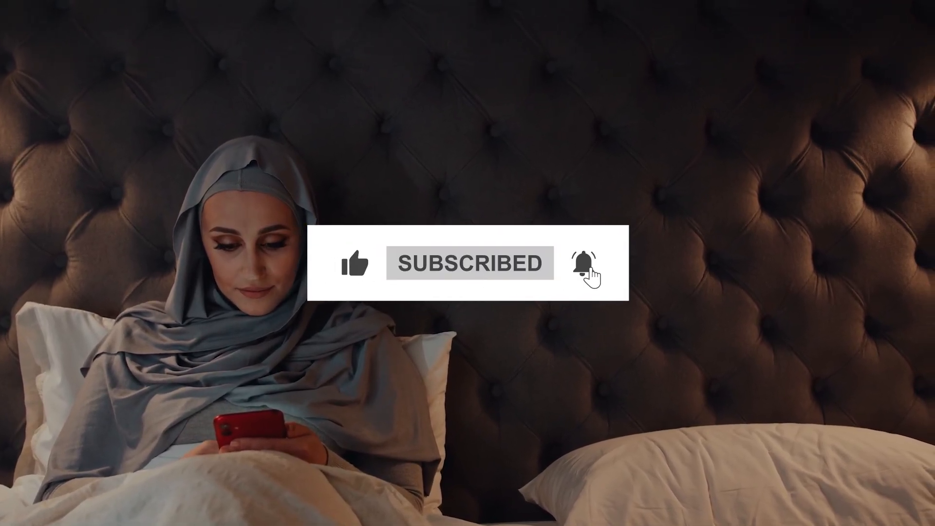